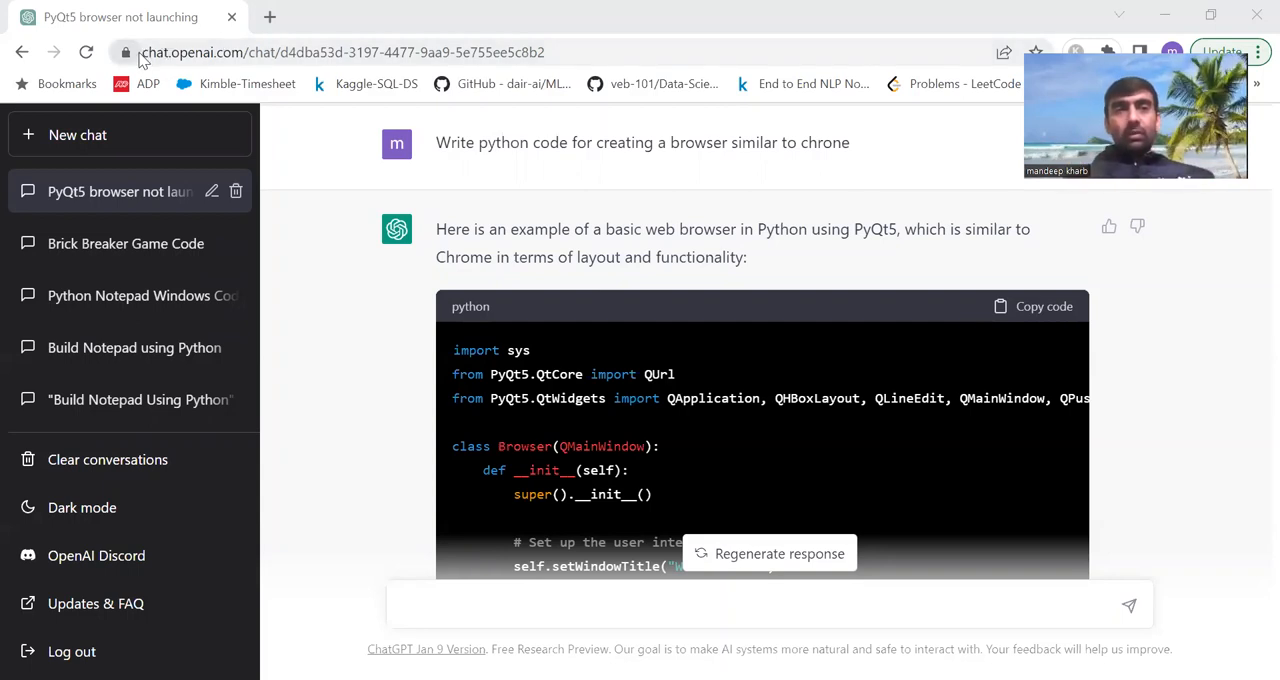
Run python .\Browser.py in the VS Code terminal to launch the Google-showing browser.
click(340, 52)
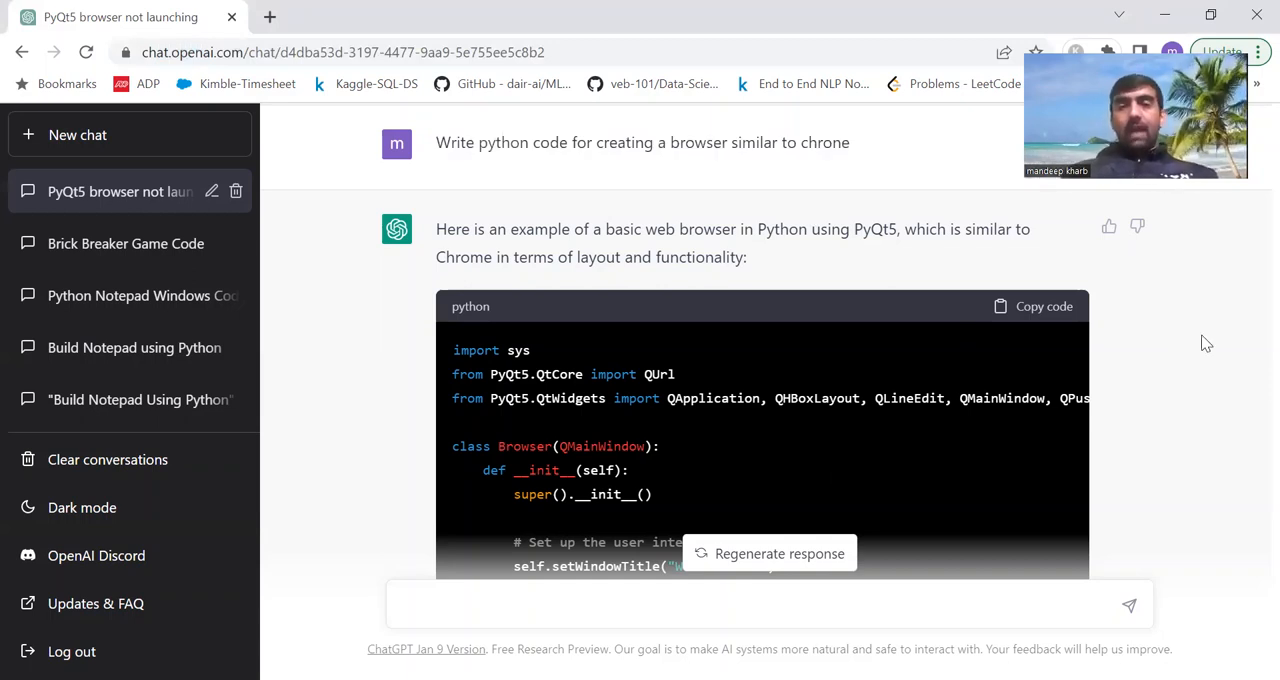
scroll(down, 3)
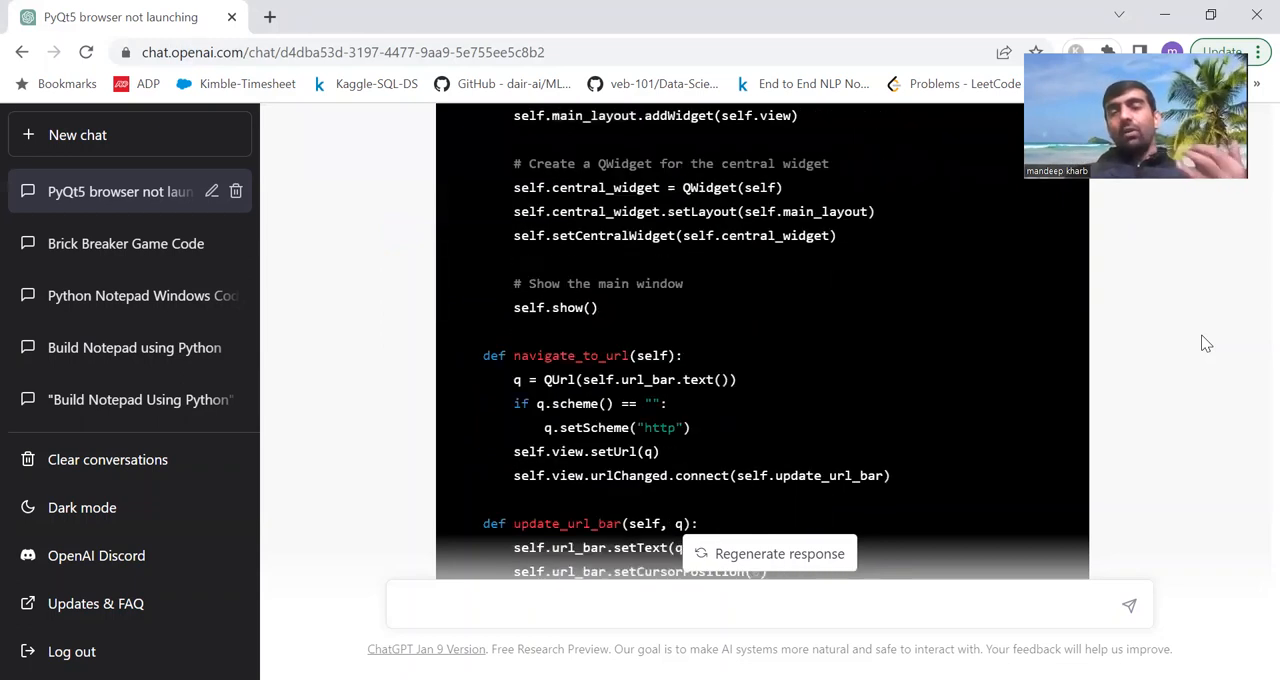
scroll(down, 3)
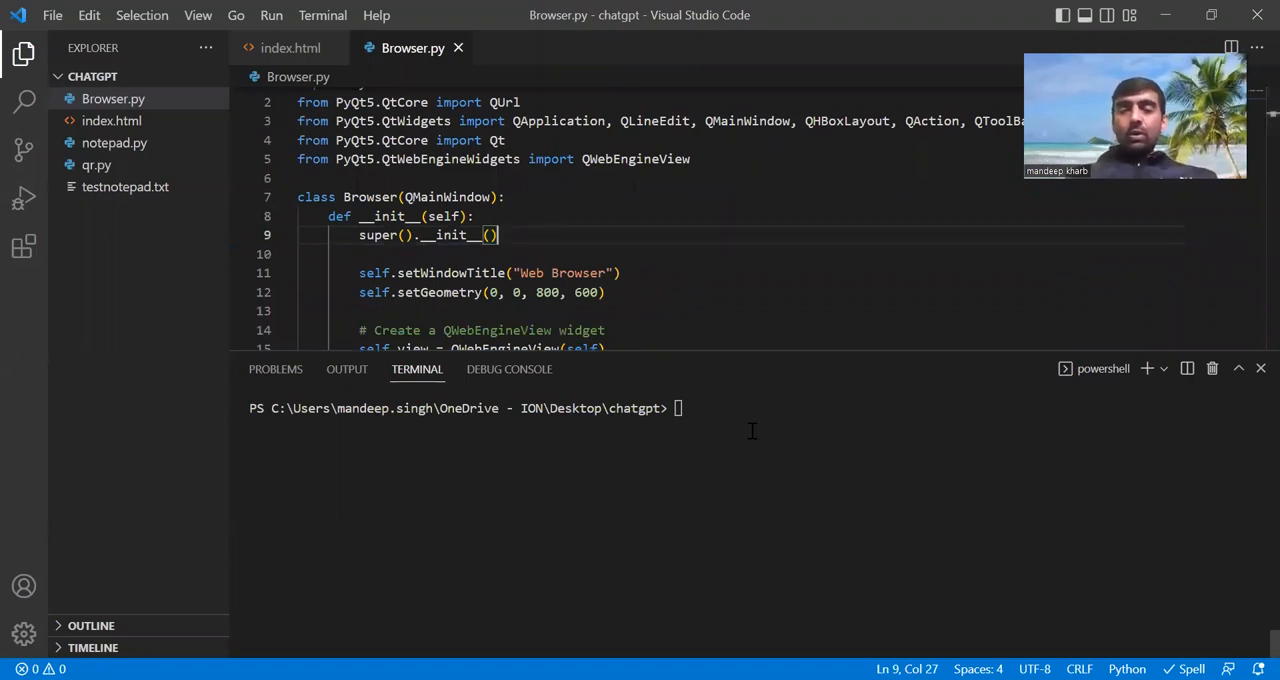
text(python)
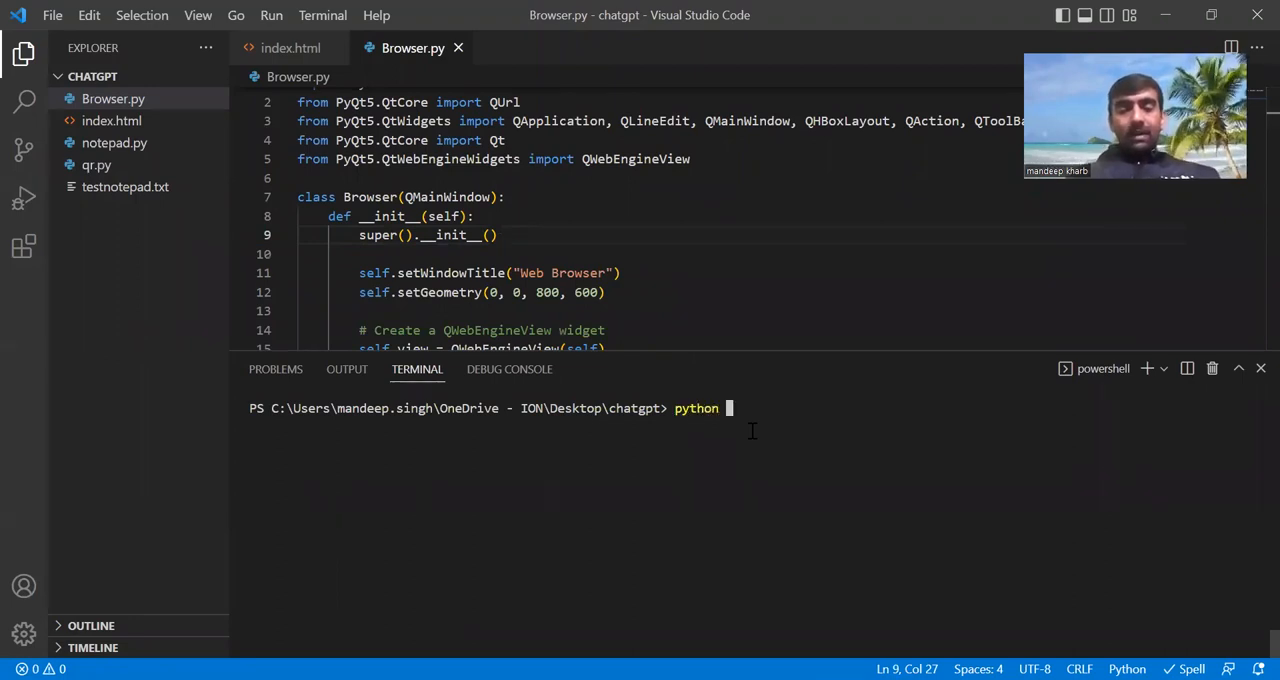
text(.\Browser.py)
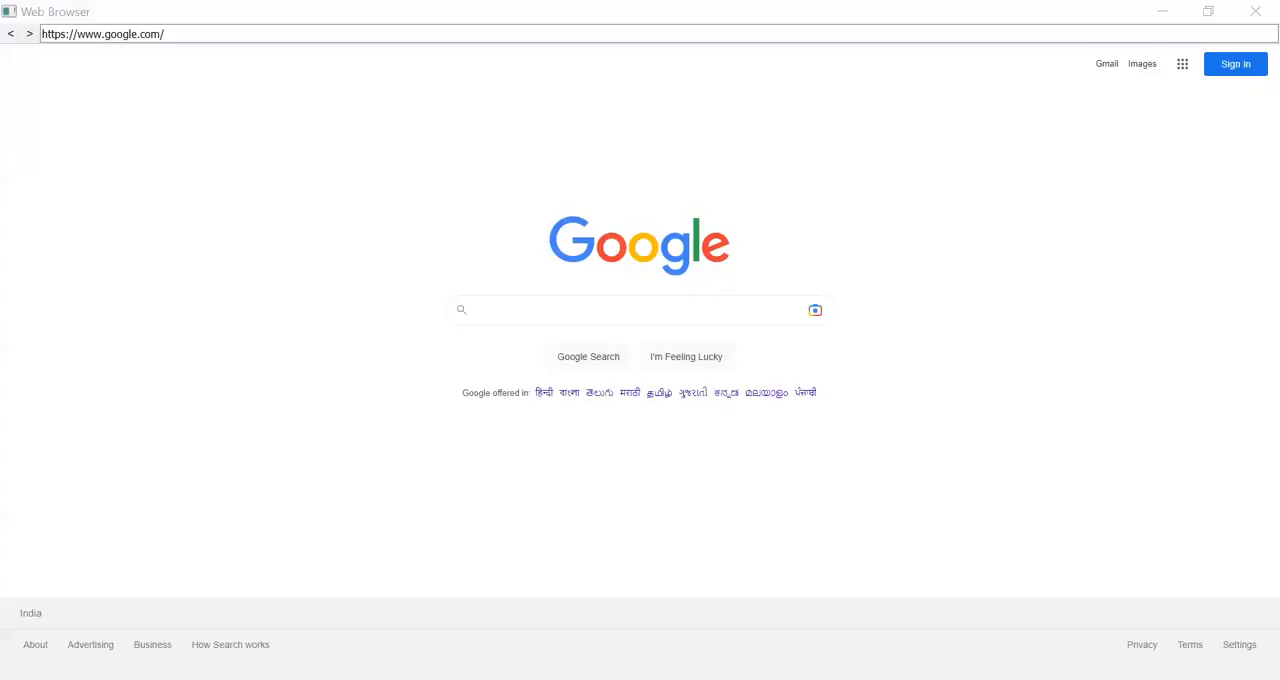
mouse_move(993, 360)
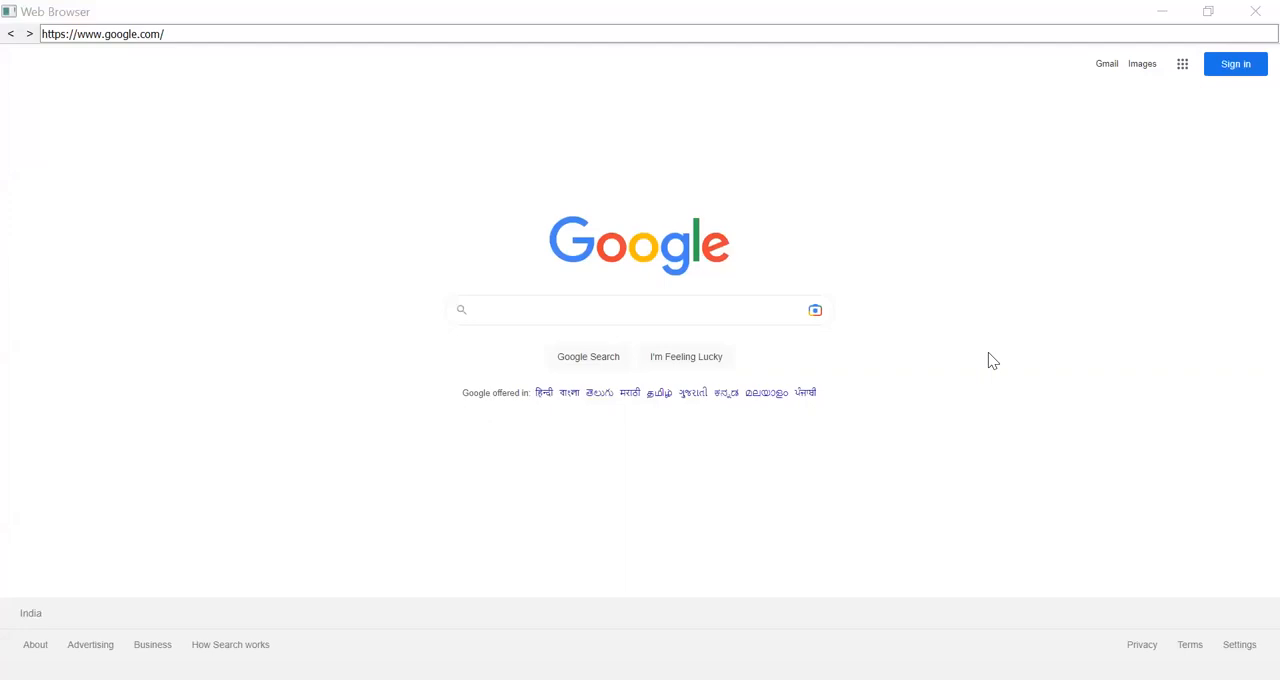
mouse_move(792, 418)
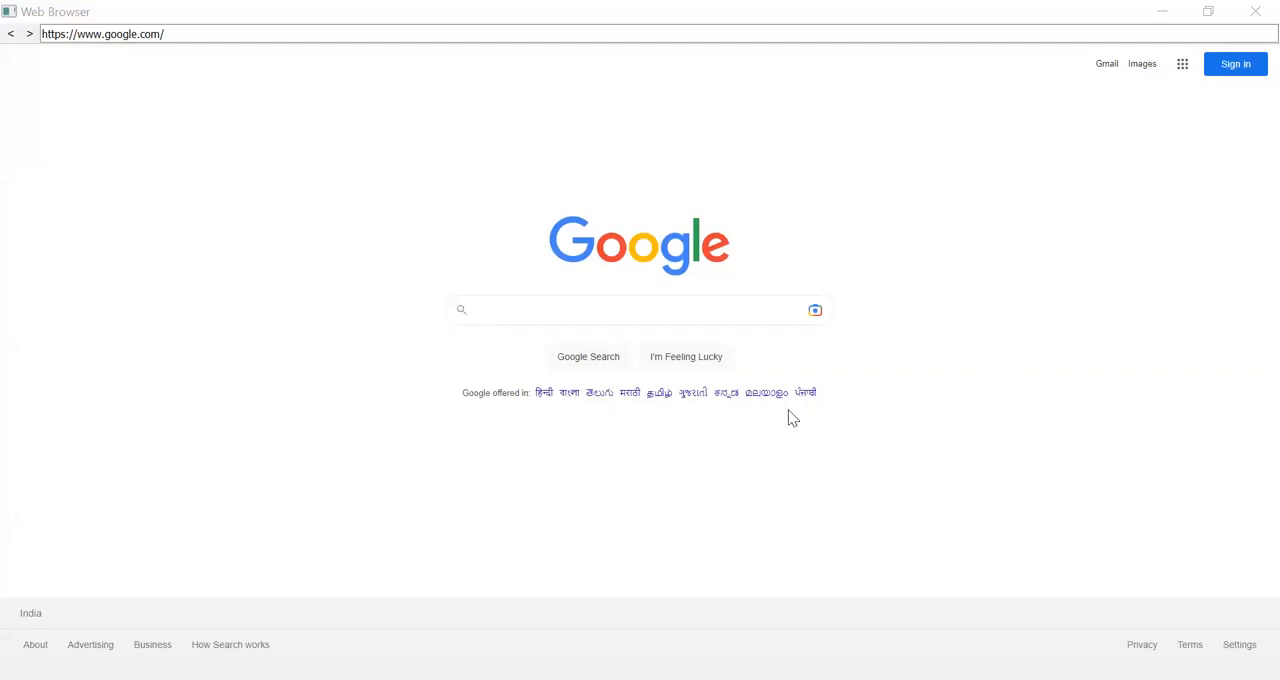
click(150, 34)
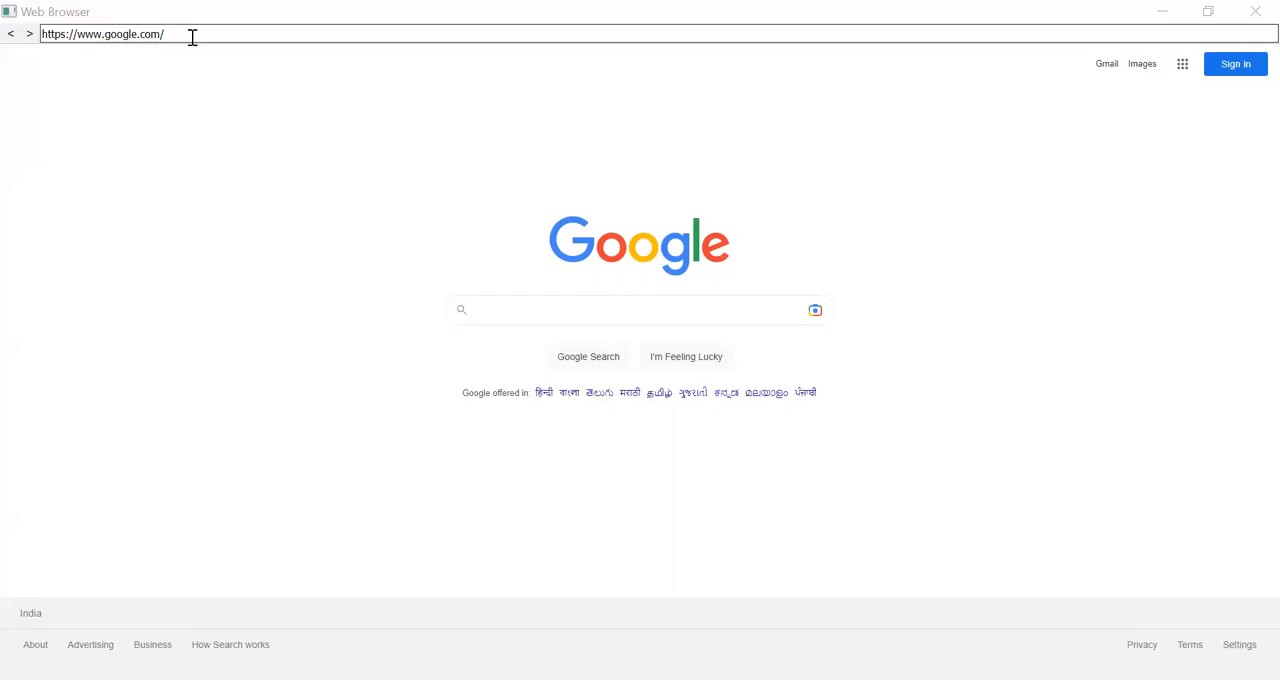
mouse_move(115, 113)
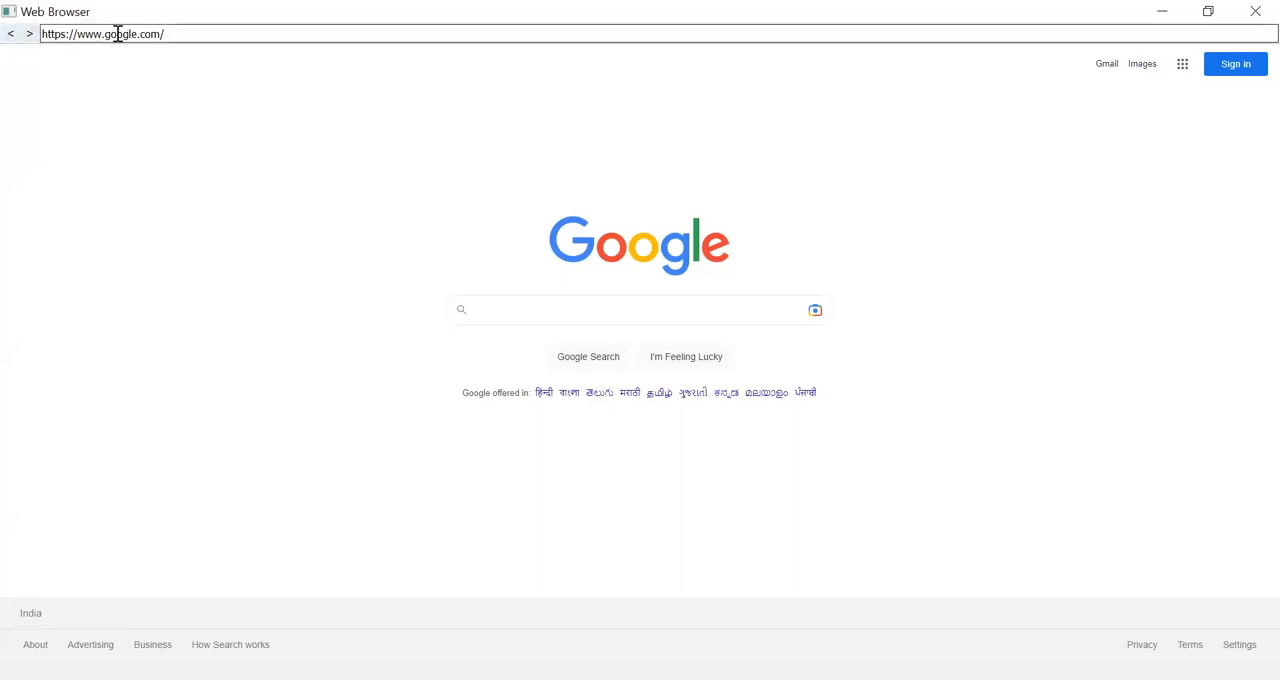
double_click(117, 33)
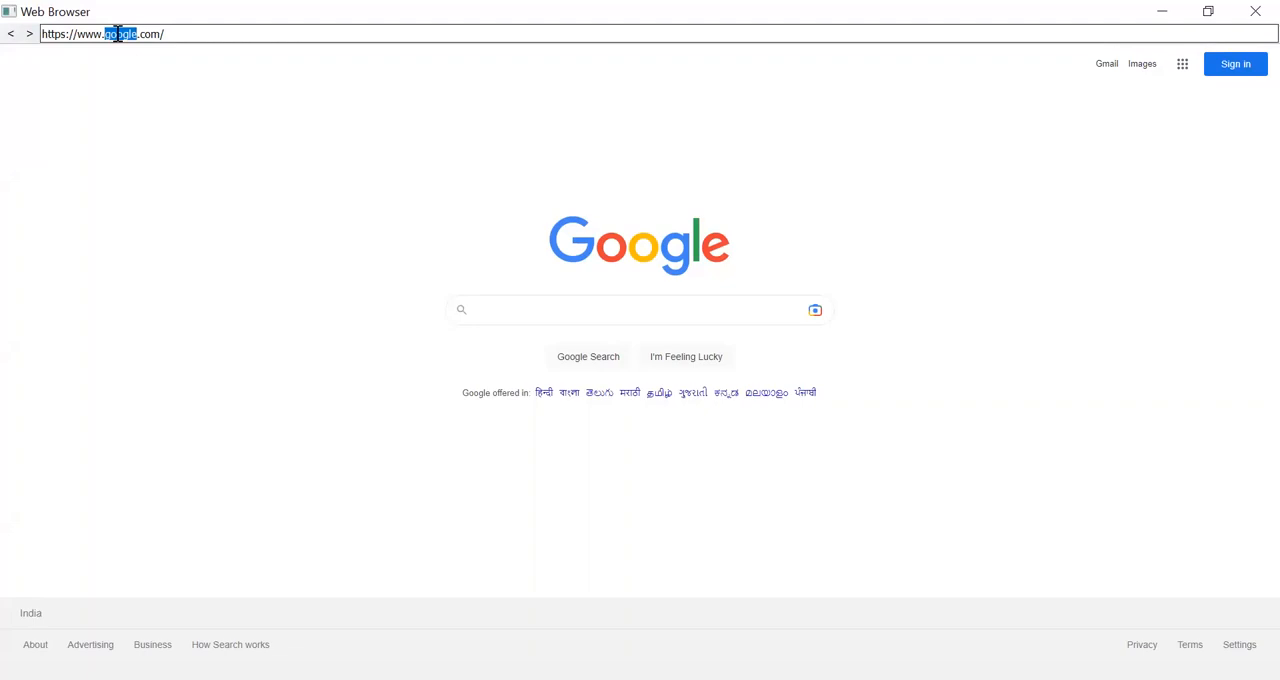
text(youtub)
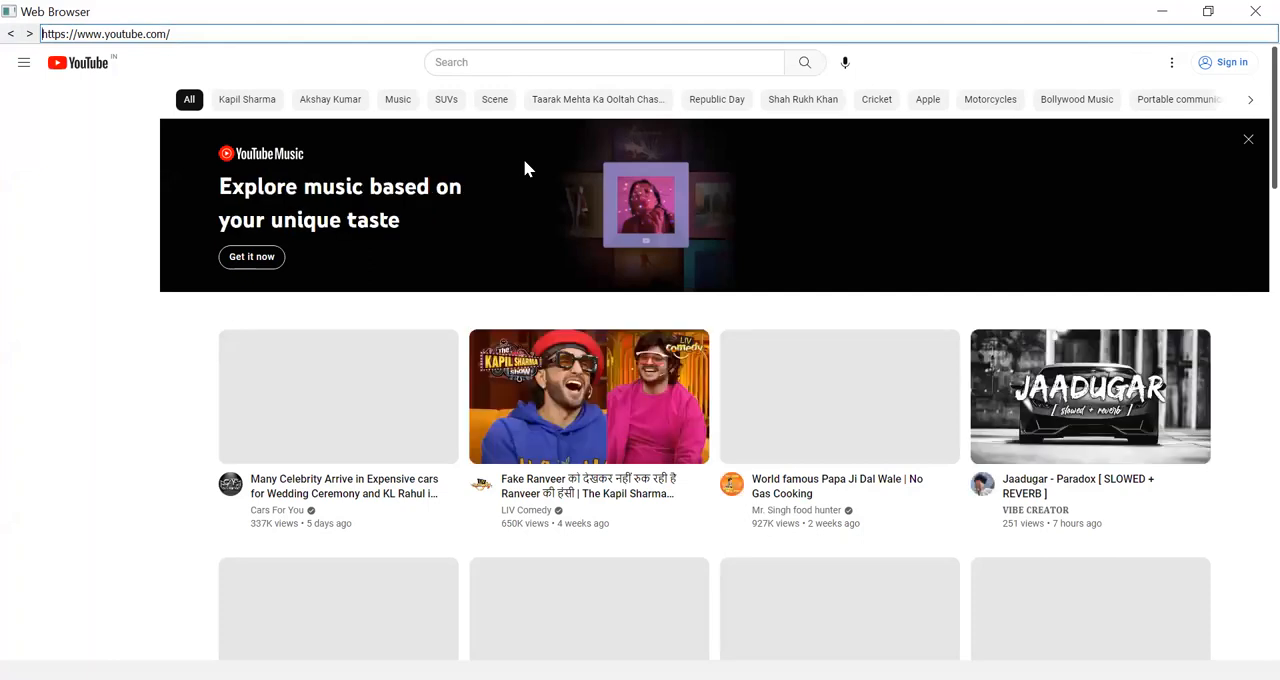
click(24, 62)
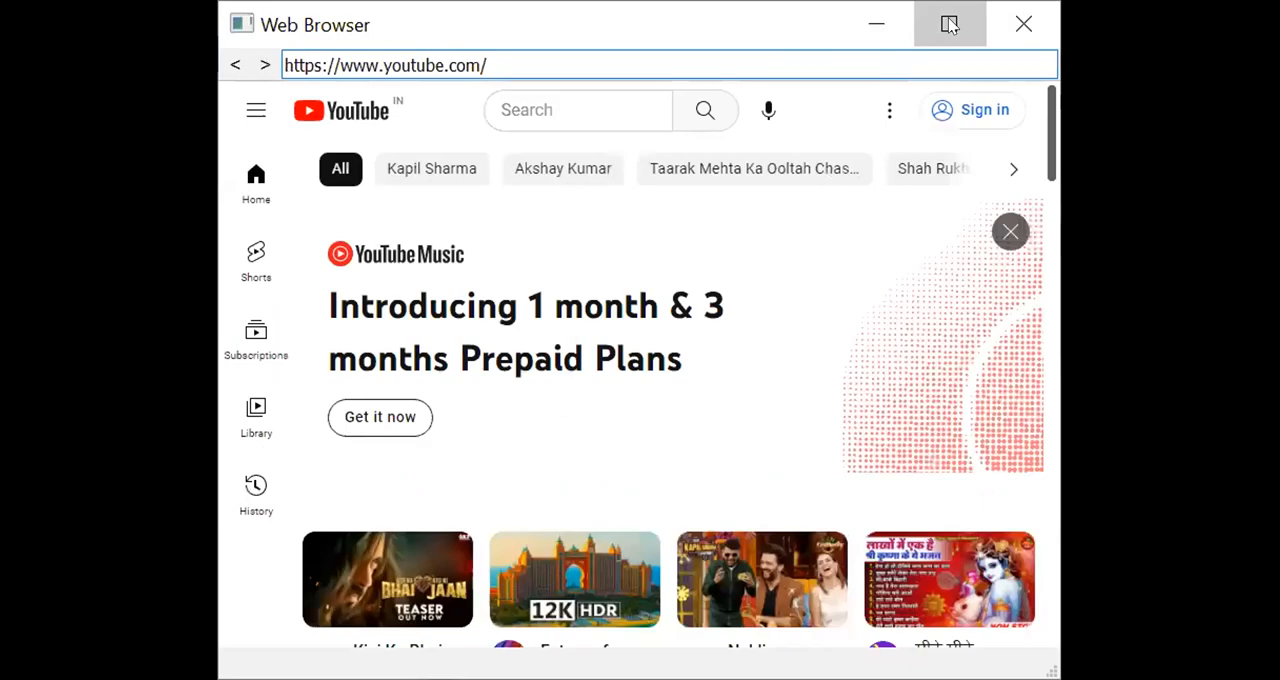
click(948, 23)
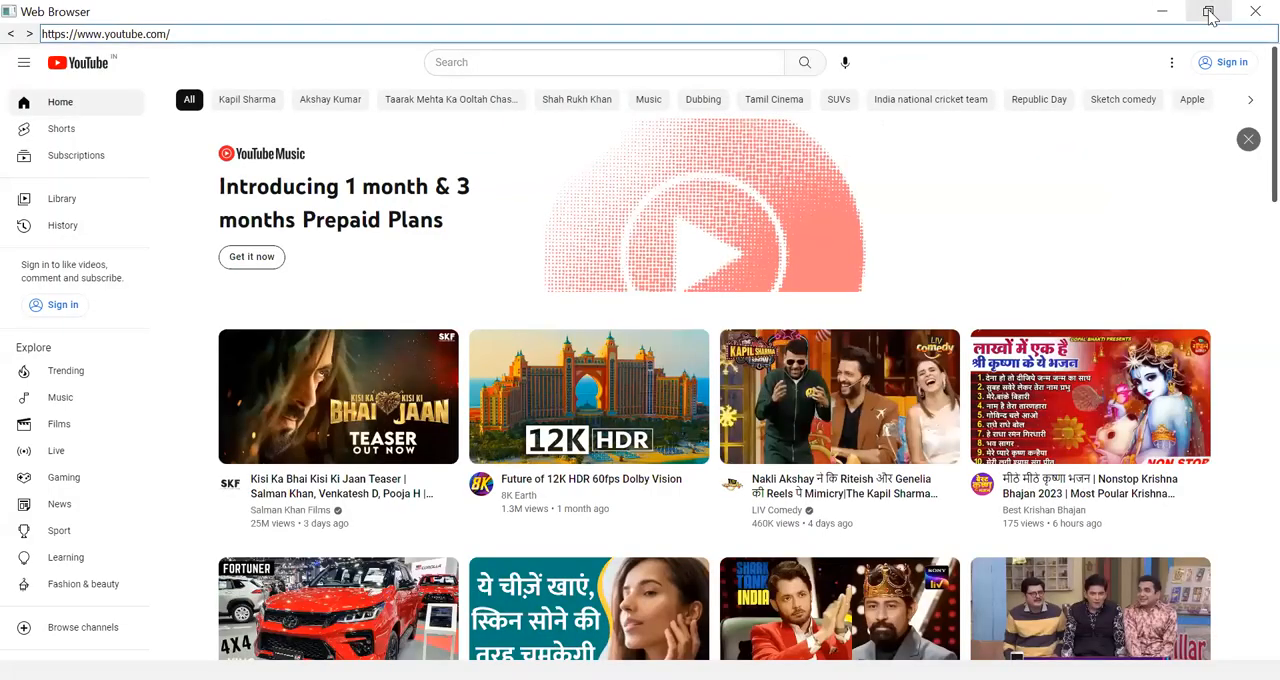
click(1209, 11)
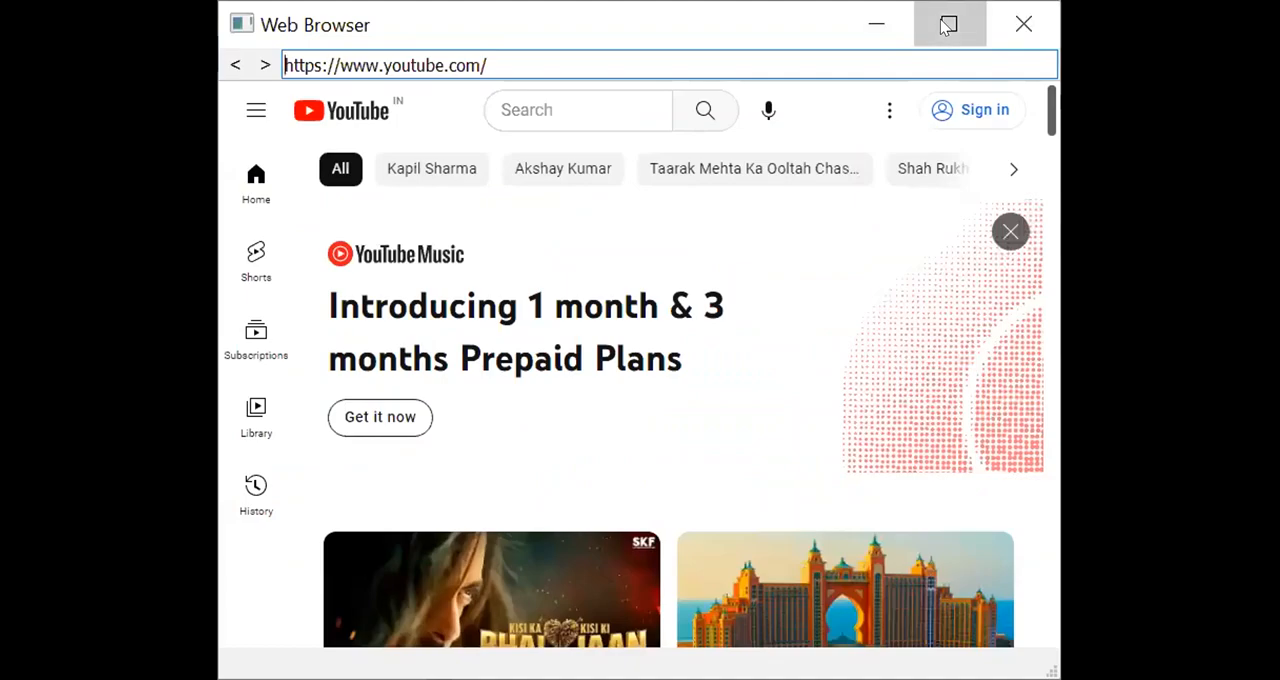
click(948, 23)
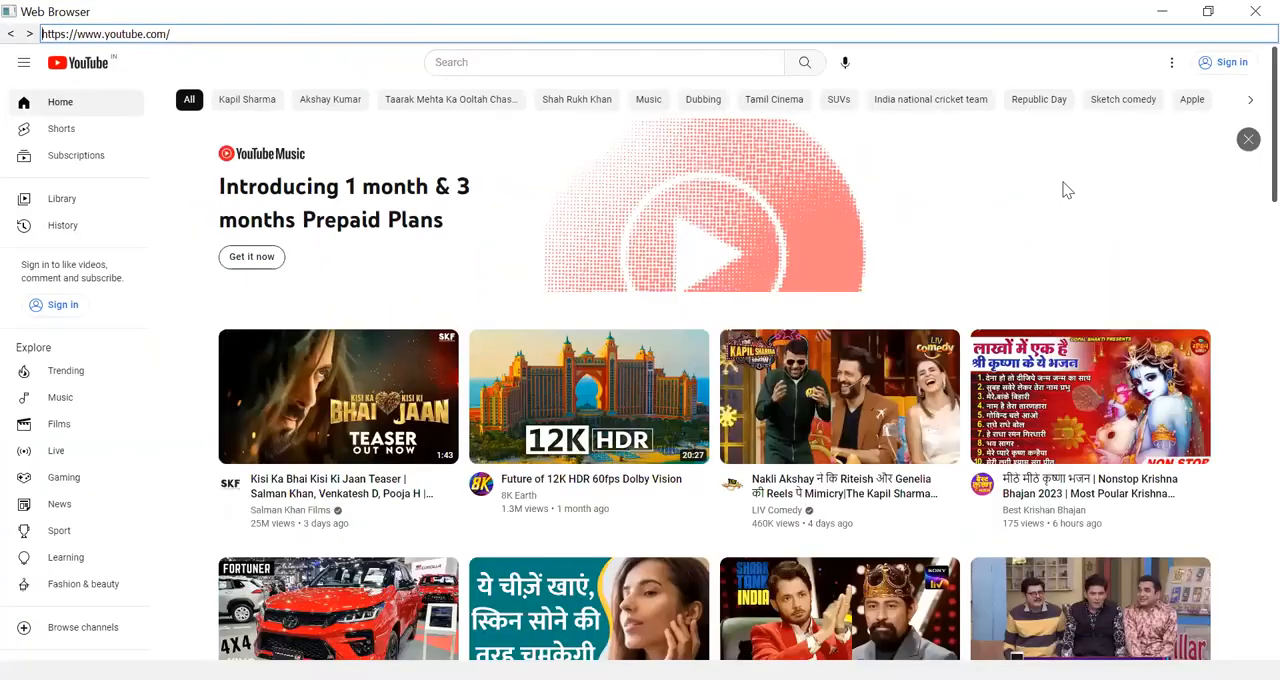